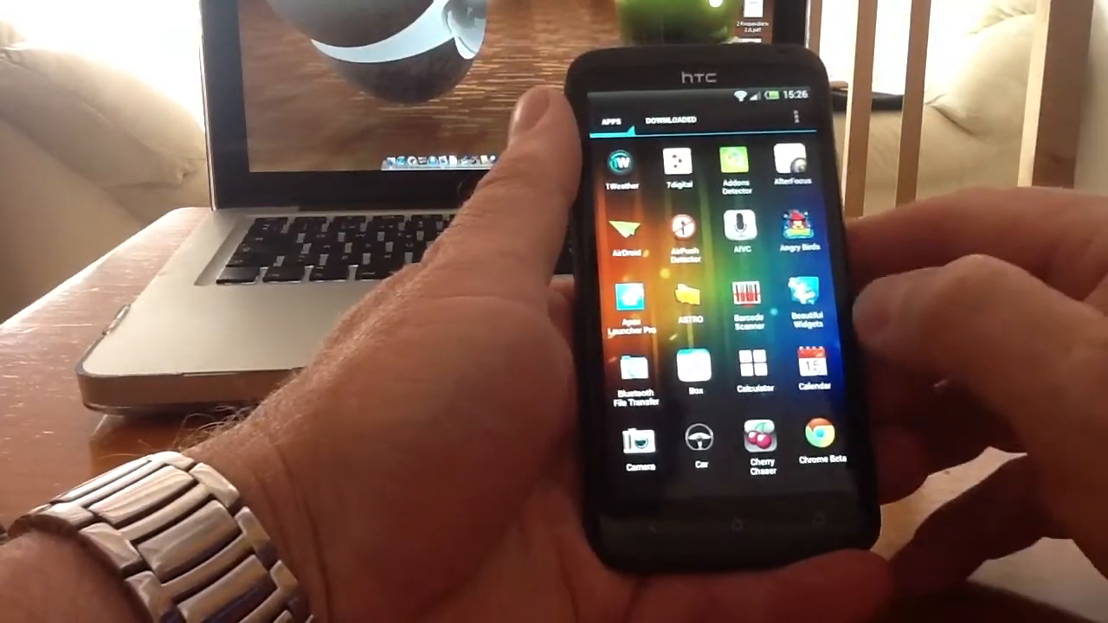
pyautogui.scroll(3)
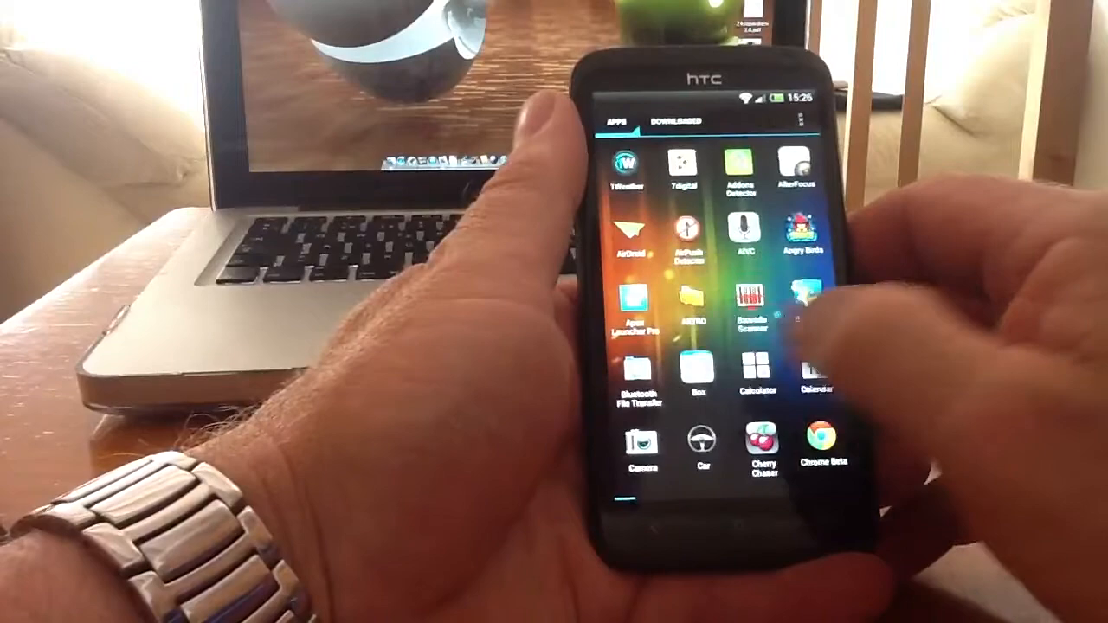
pyautogui.scroll(-3)
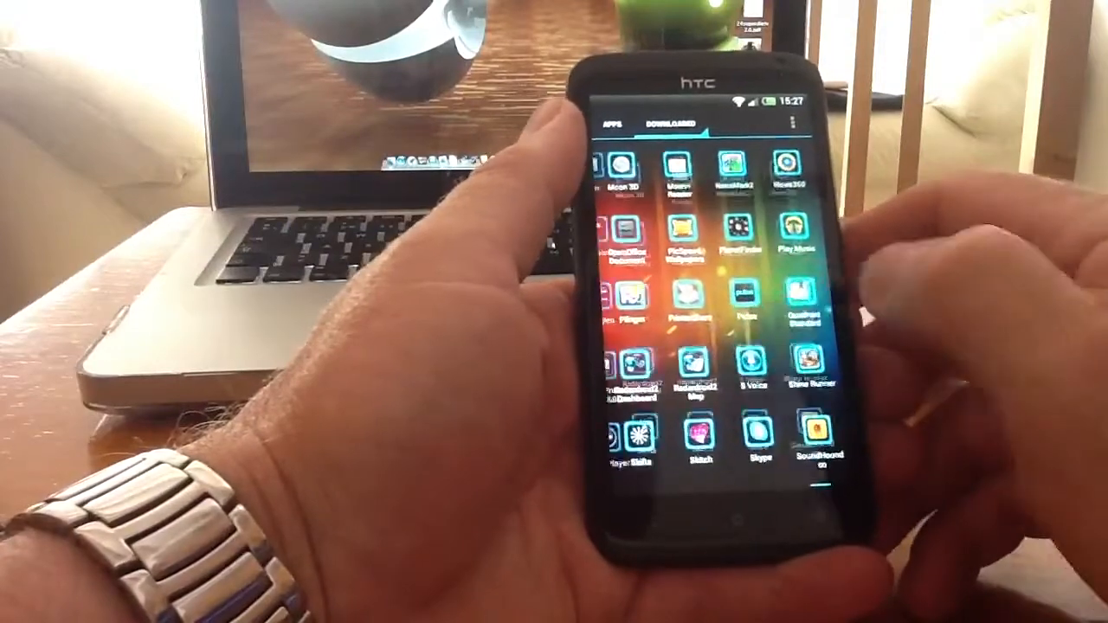
pyautogui.scroll(3)
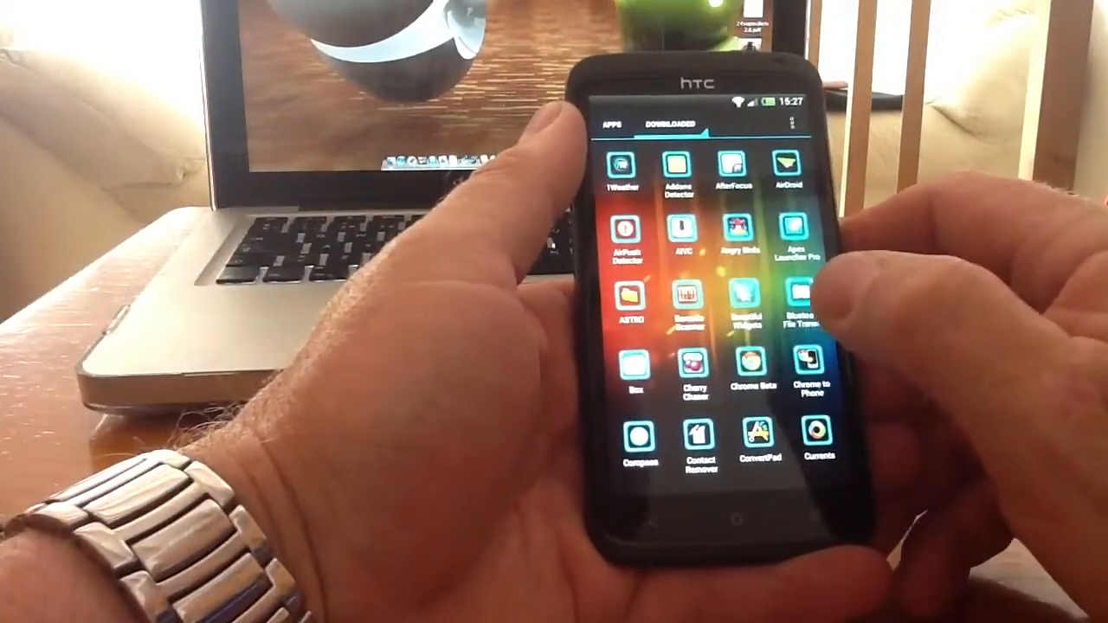